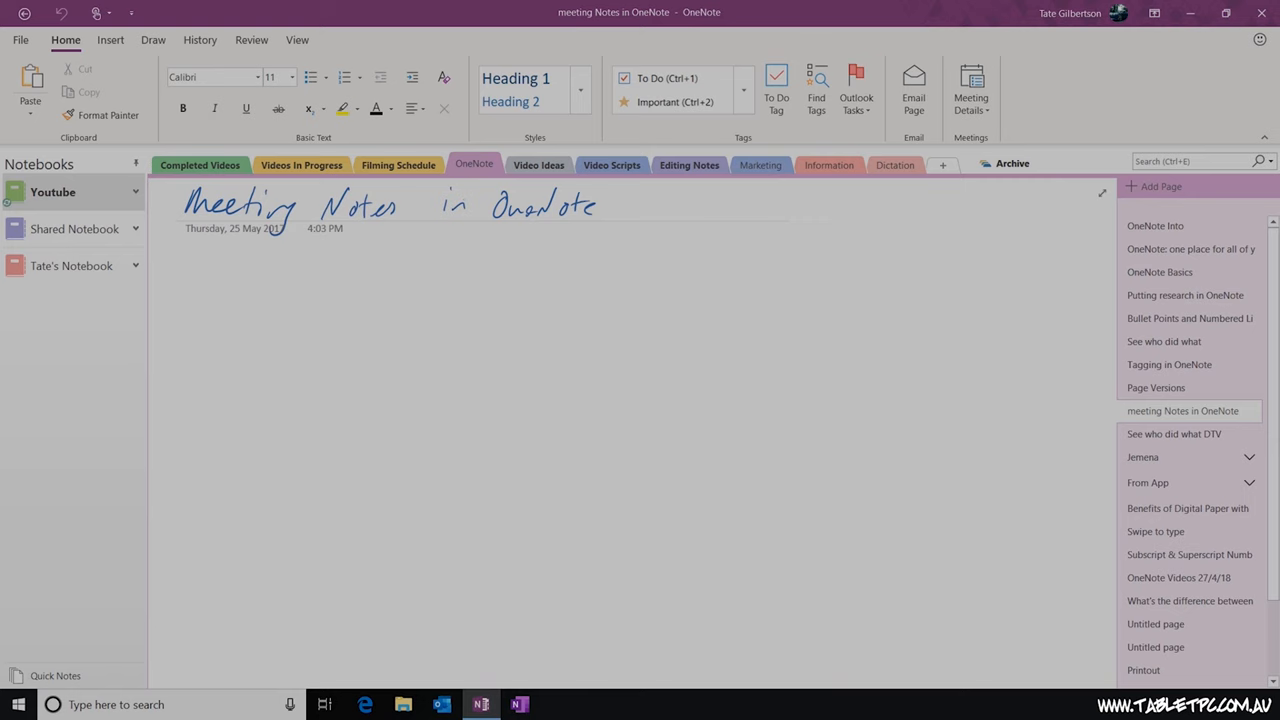
Insert the Outlook and OneNote Meeting details block onto the empty page via Meeting Details
click(185, 275)
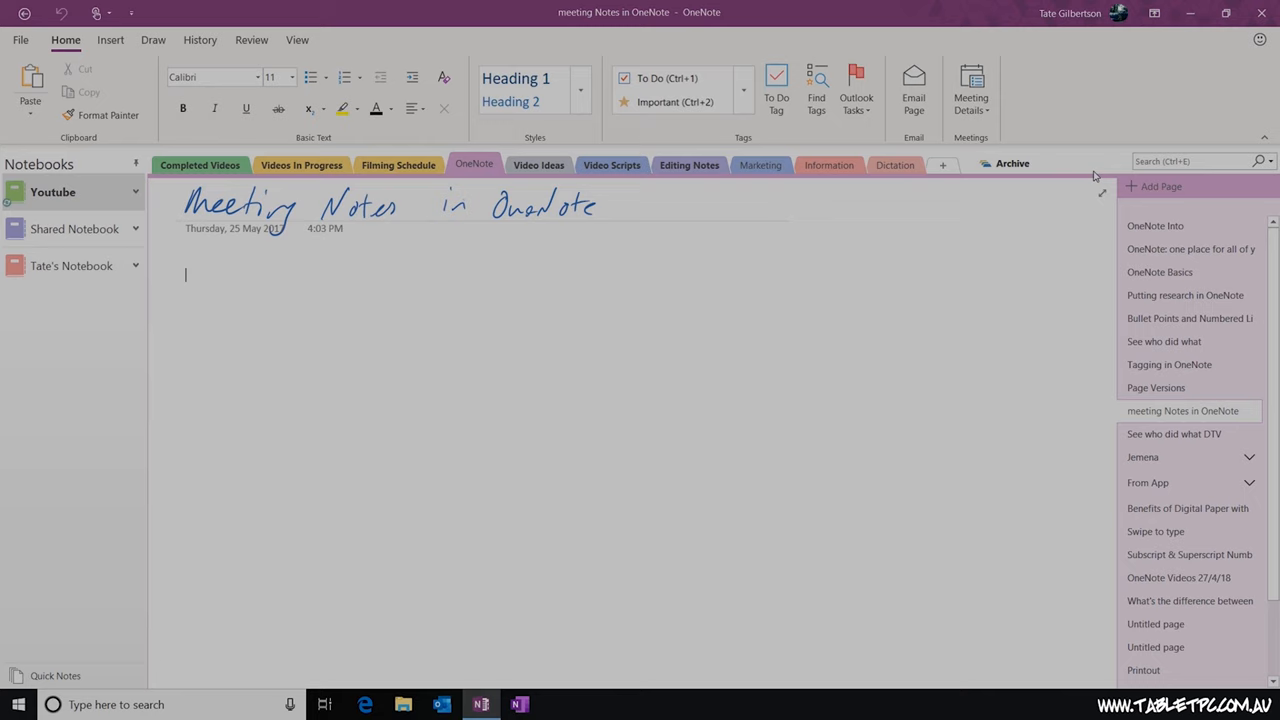
click(970, 88)
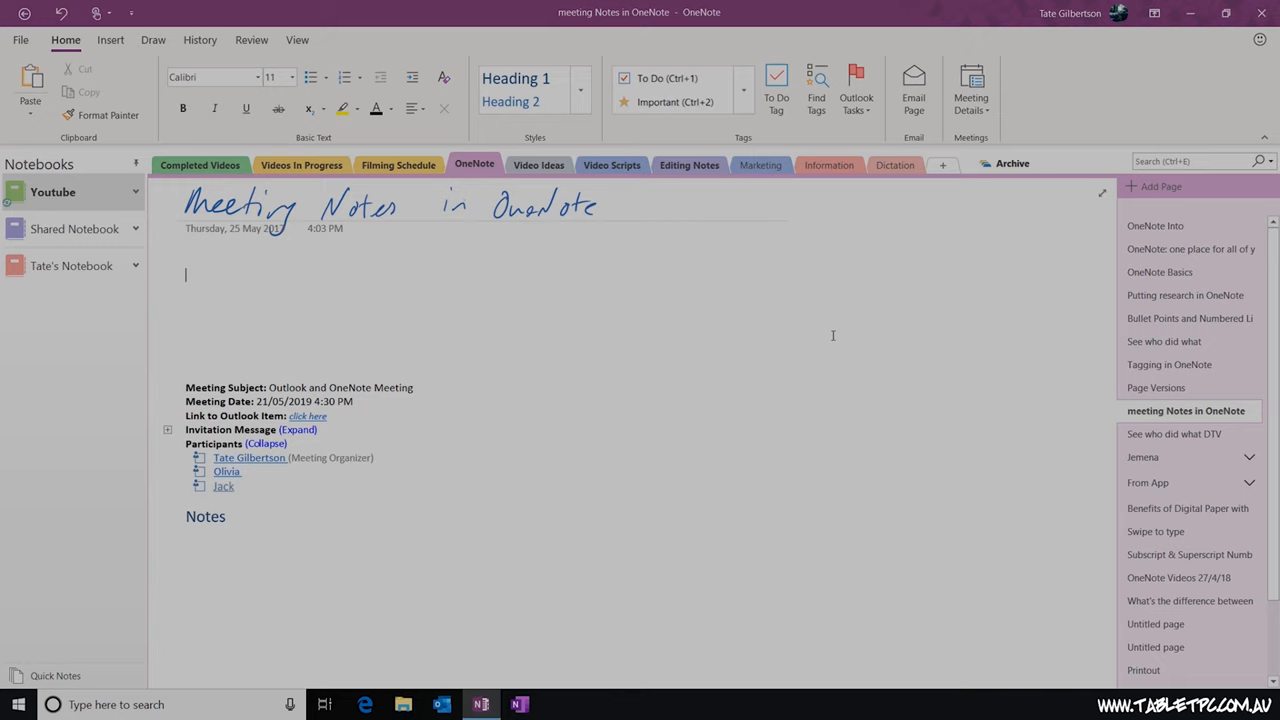